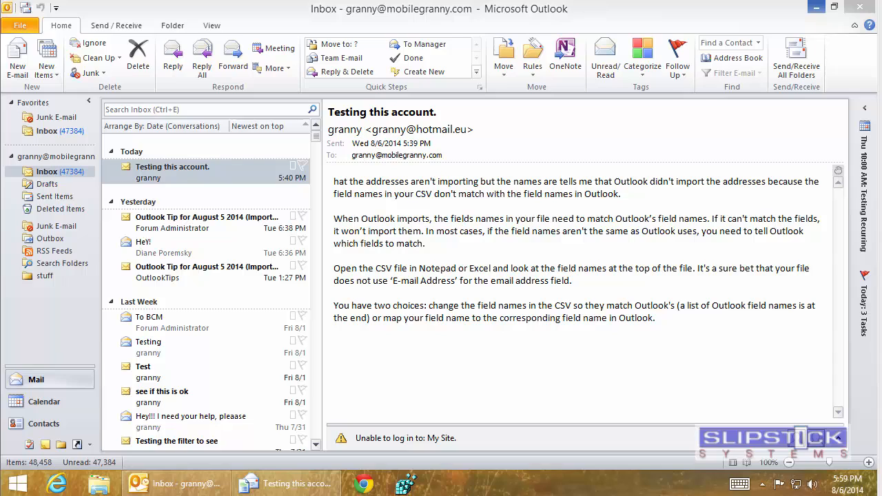
mouse_move(453, 145)
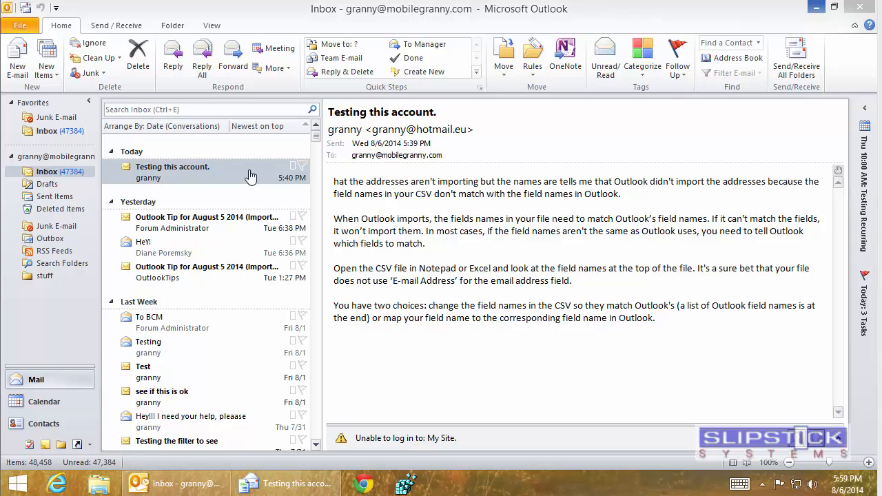
mouse_move(205, 171)
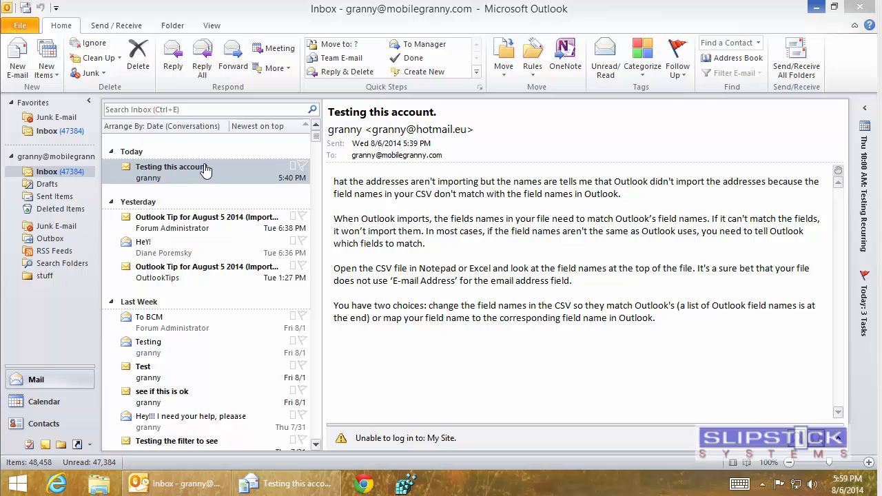
mouse_move(196, 171)
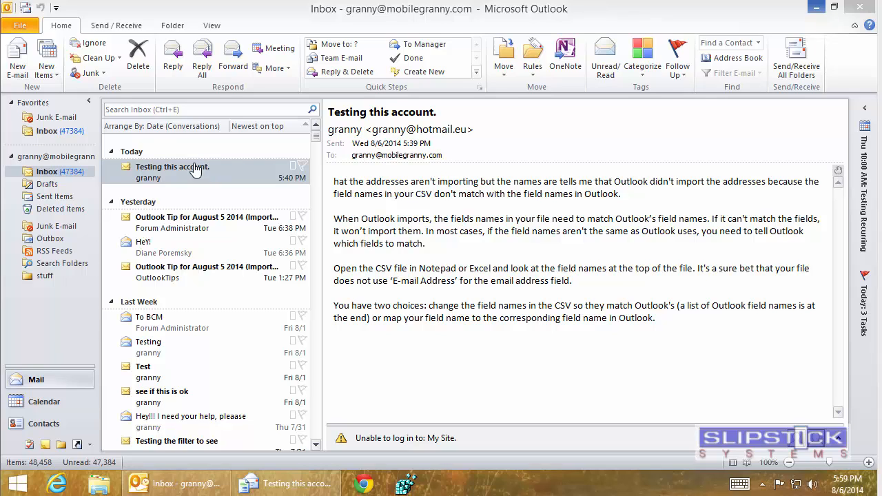
mouse_move(102, 77)
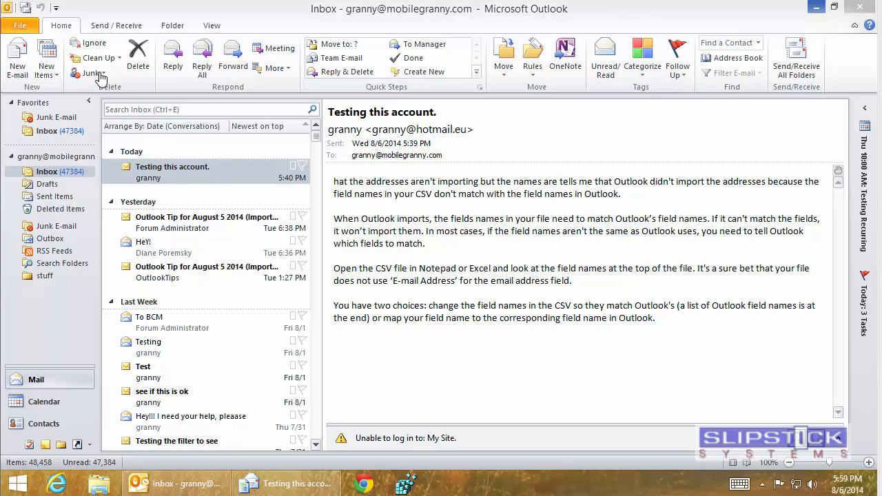
Reach the International page of Junk E-mail Options from the Home ribbon's Junk menu.
click(90, 75)
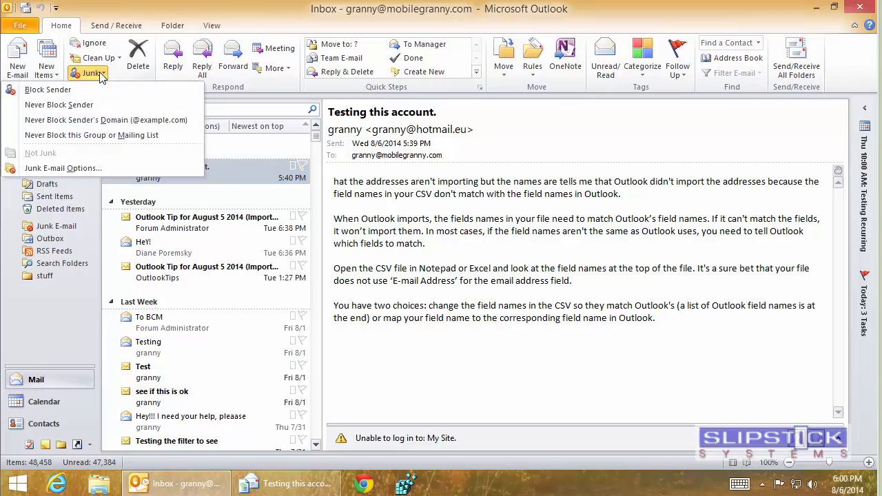
click(64, 168)
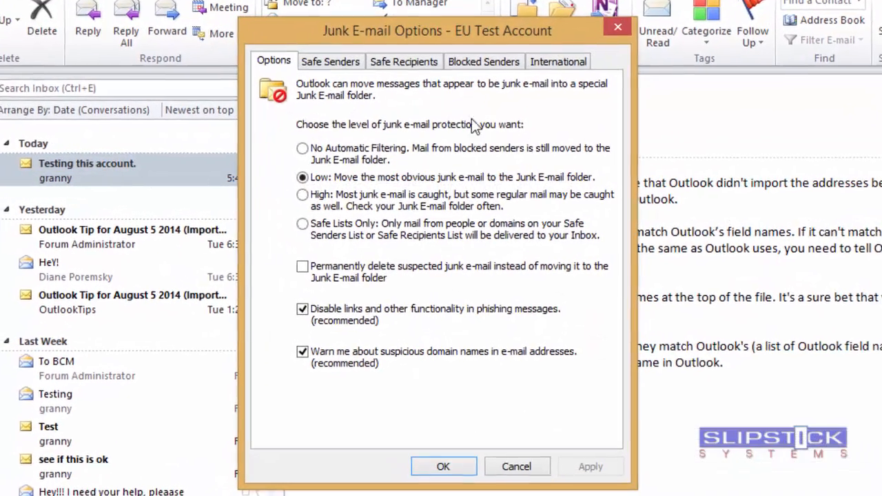
click(558, 60)
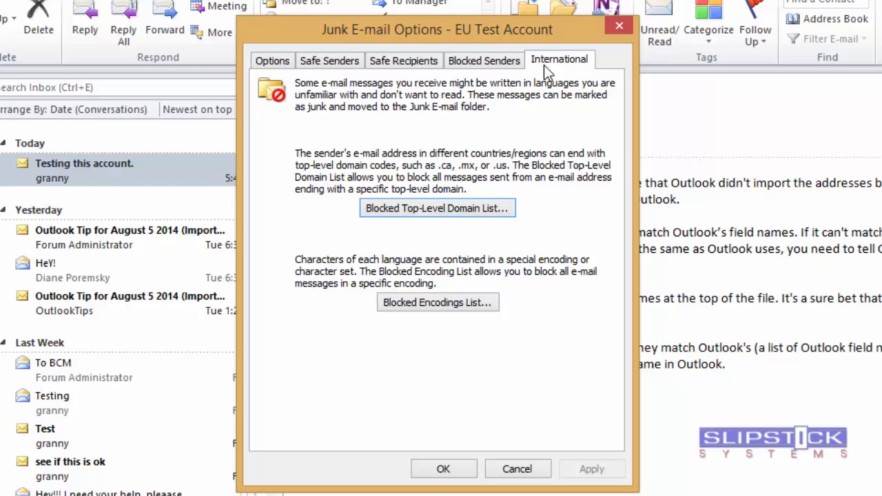
mouse_move(477, 47)
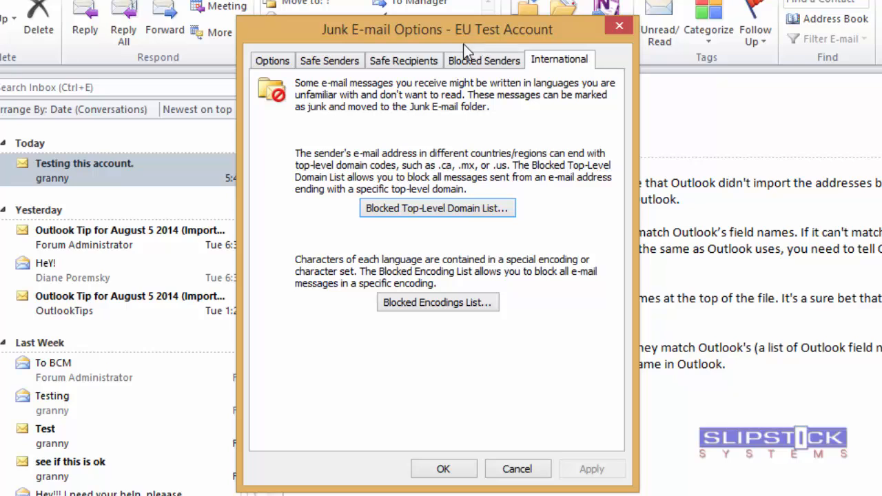
mouse_move(430, 213)
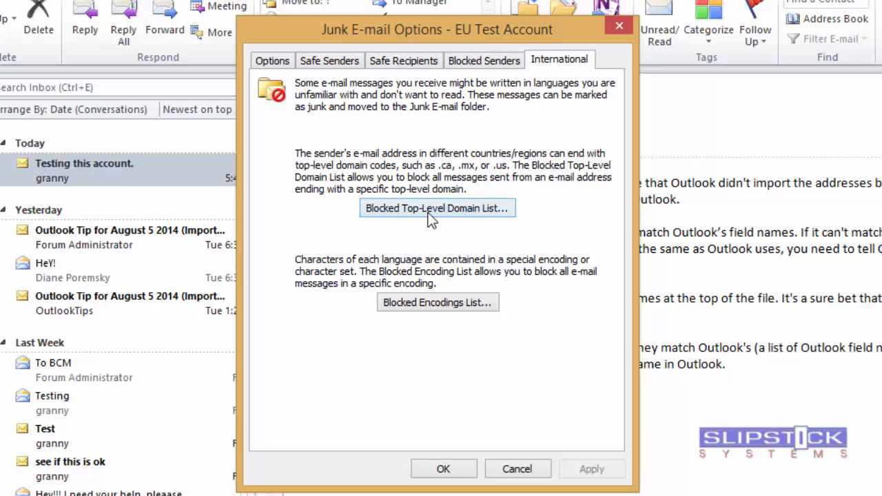
Tick Andorra and other country domains in the Blocked Top-Level Domain List and confirm with OK.
click(437, 206)
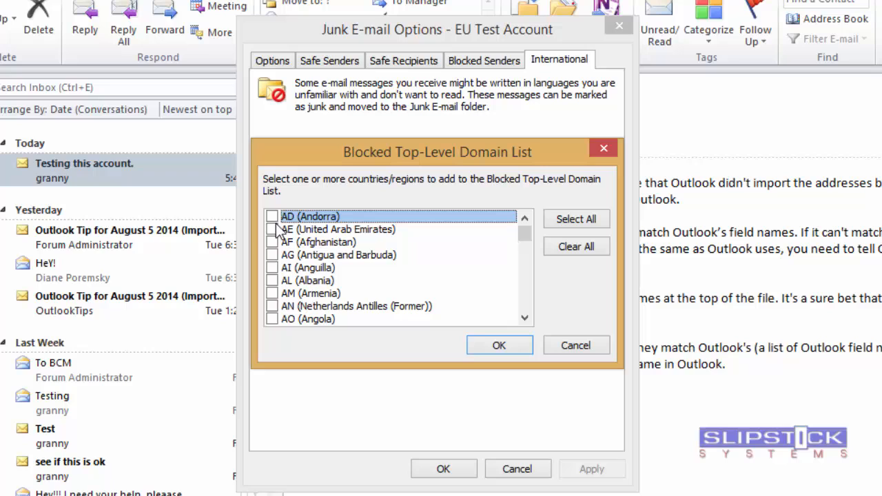
click(273, 228)
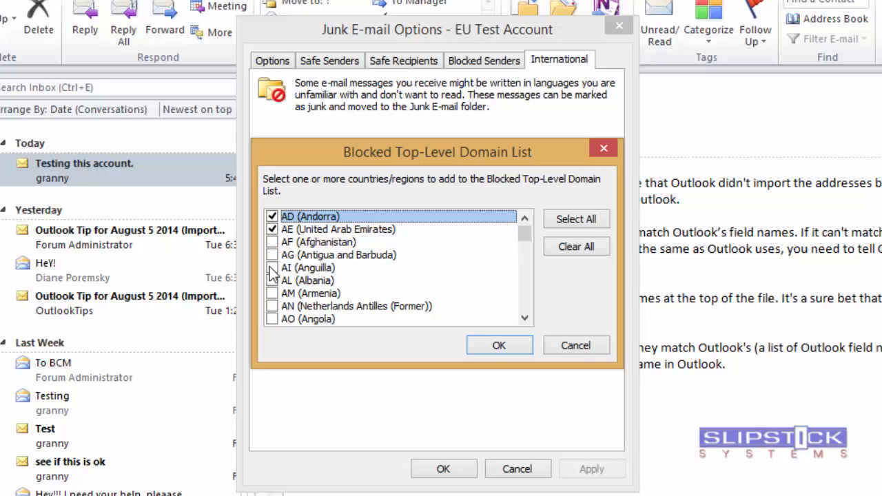
scroll(down, 3)
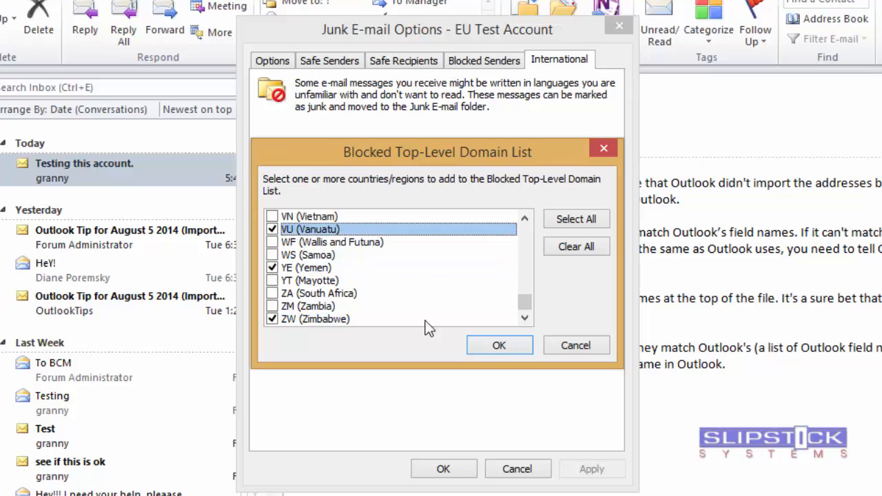
click(498, 344)
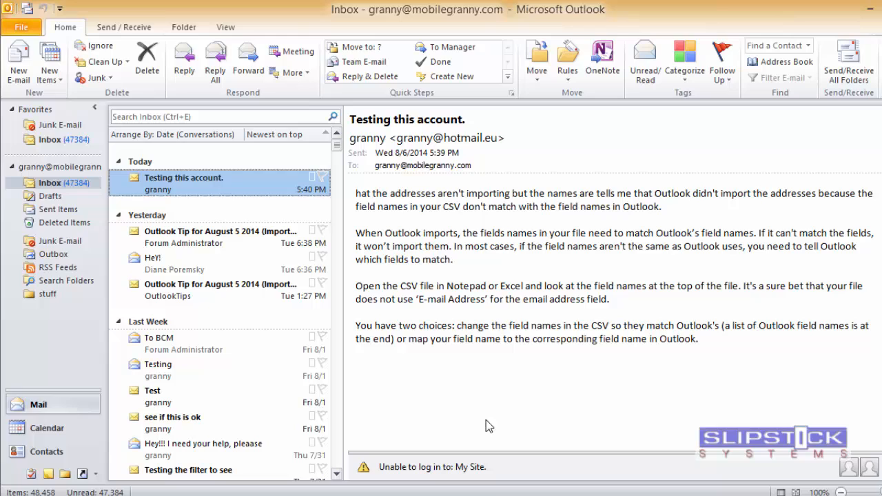
mouse_move(209, 269)
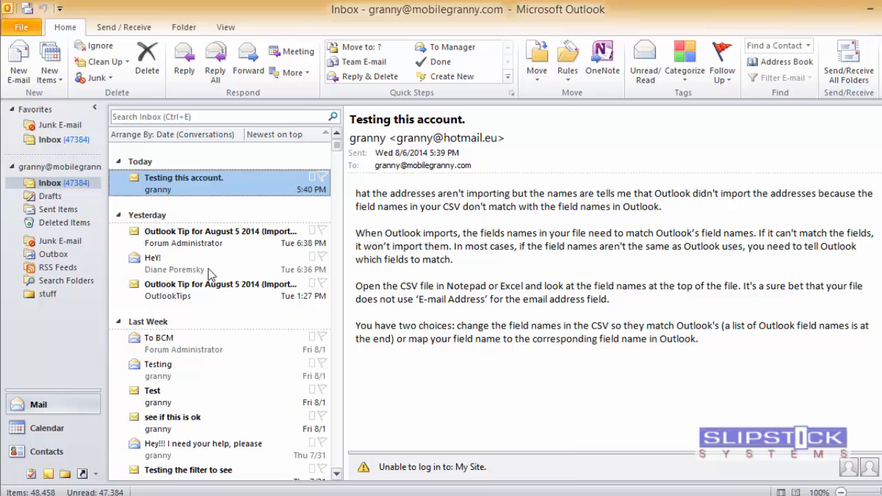
double_click(151, 258)
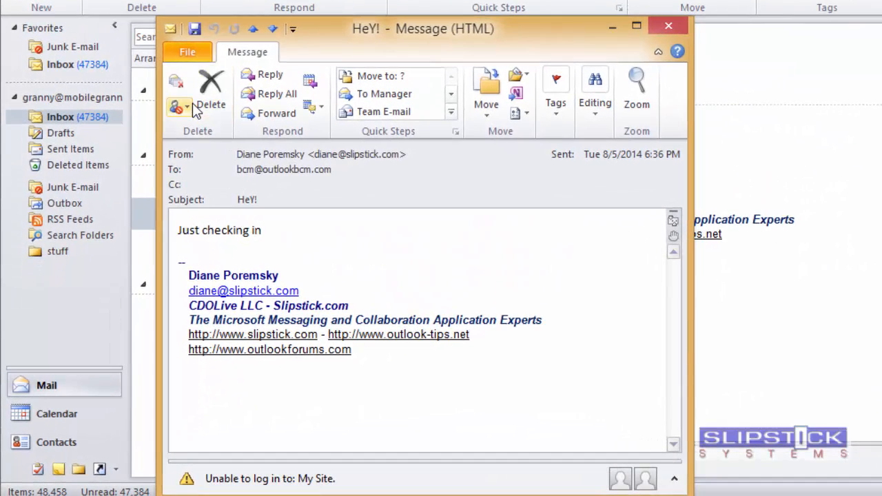
click(178, 106)
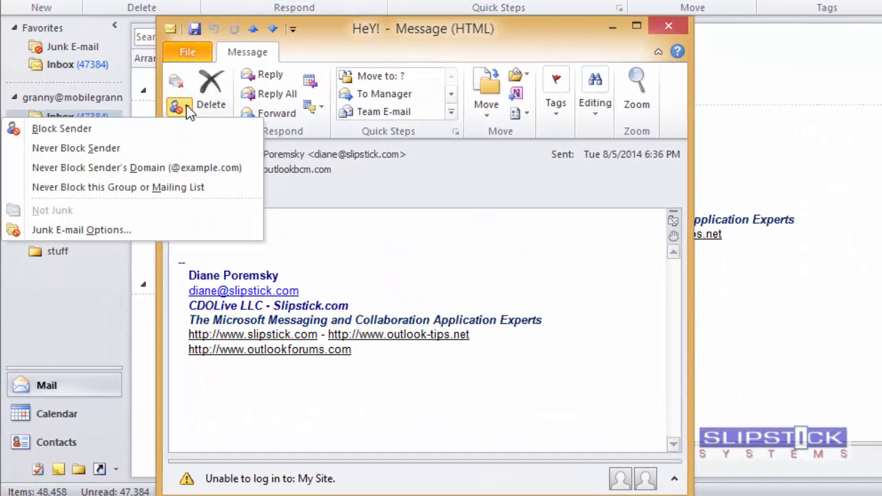
mouse_move(81, 228)
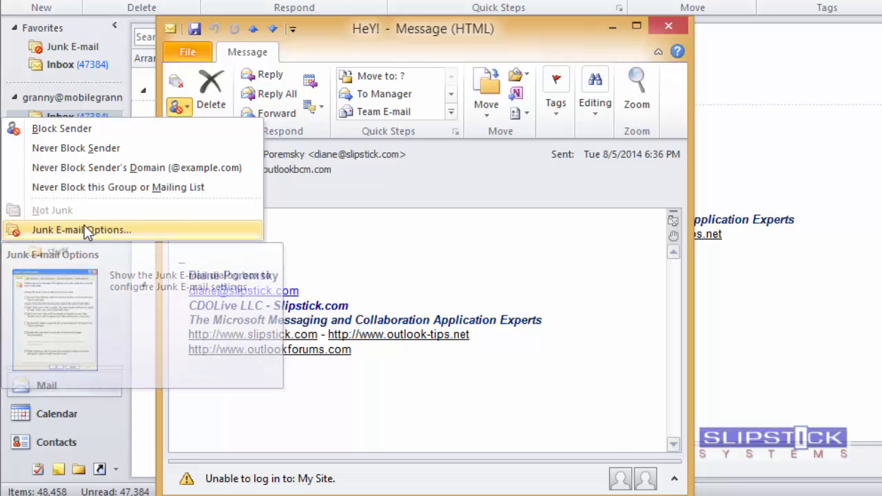
click(81, 228)
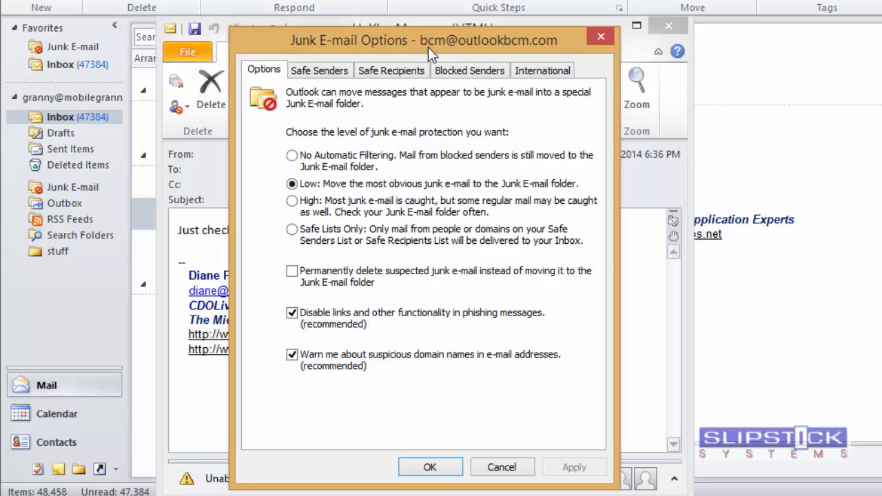
click(543, 69)
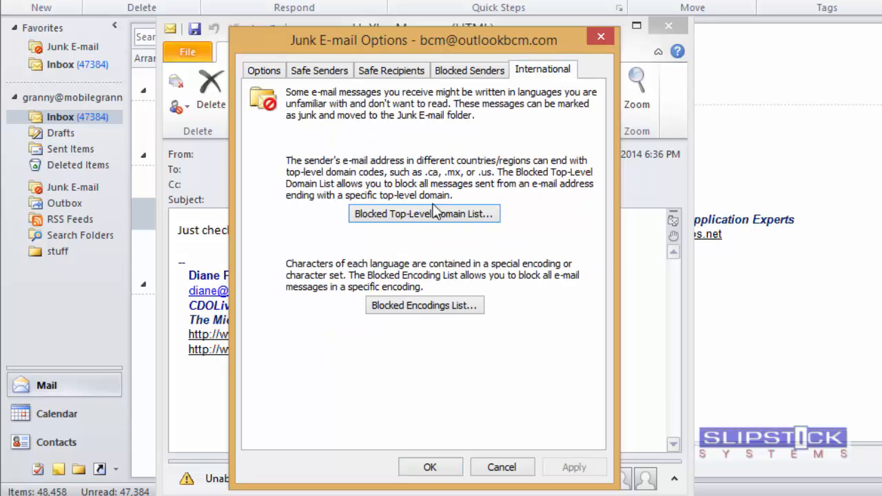
mouse_move(421, 217)
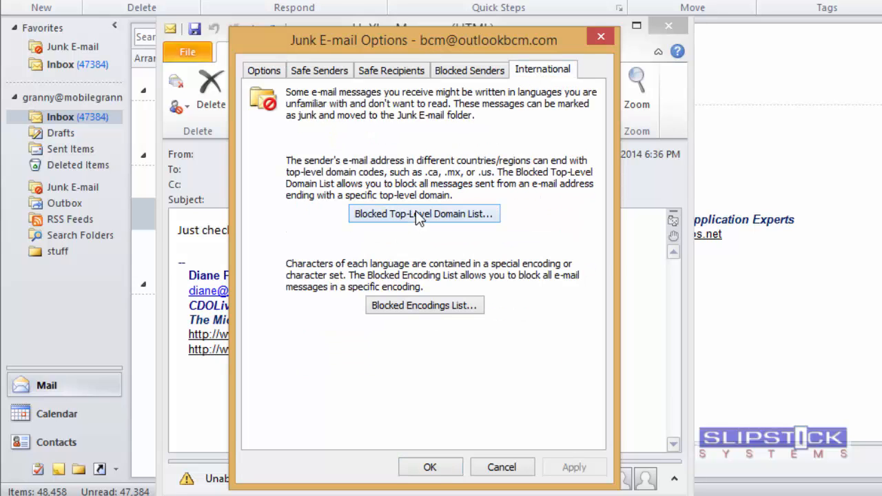
Tick EC, EE, ET, WS, ZM in the Blocked Top-Level Domain List and confirm both dialogs with OK.
click(425, 214)
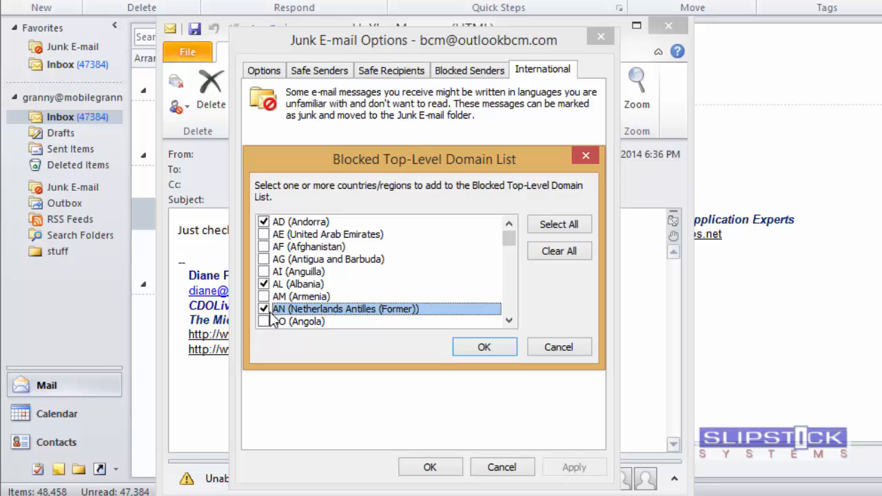
scroll(down, 3)
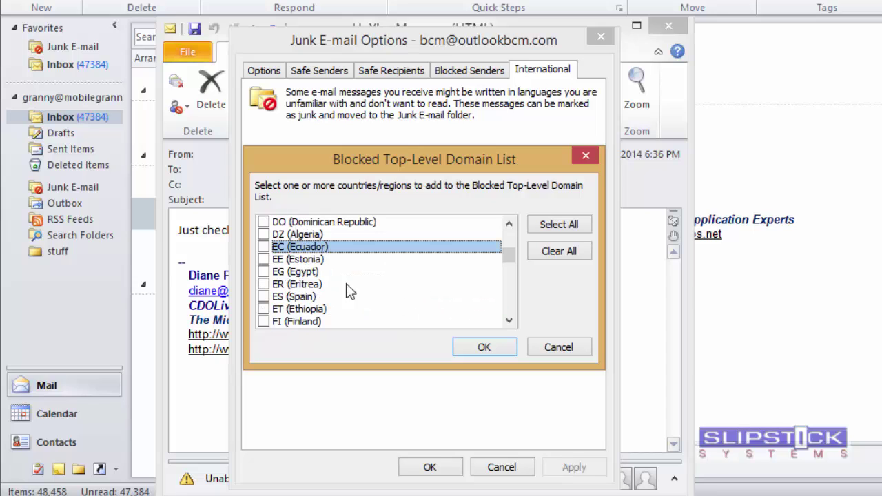
click(265, 309)
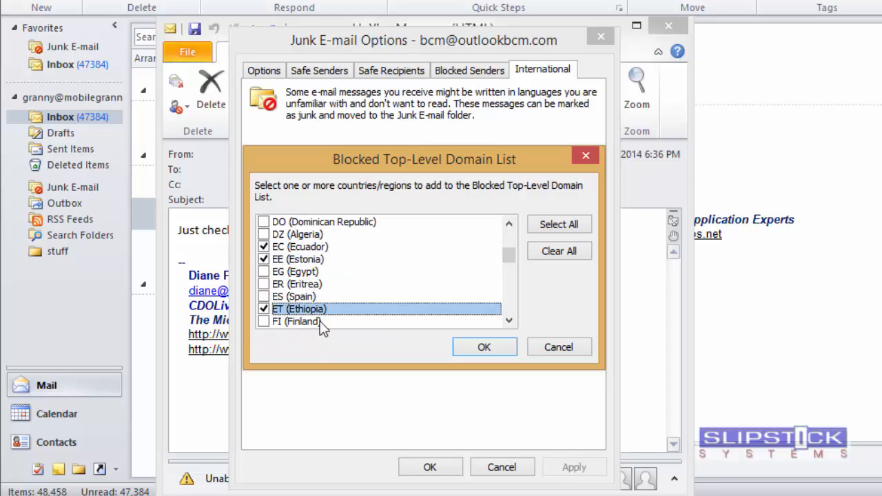
mouse_move(302, 315)
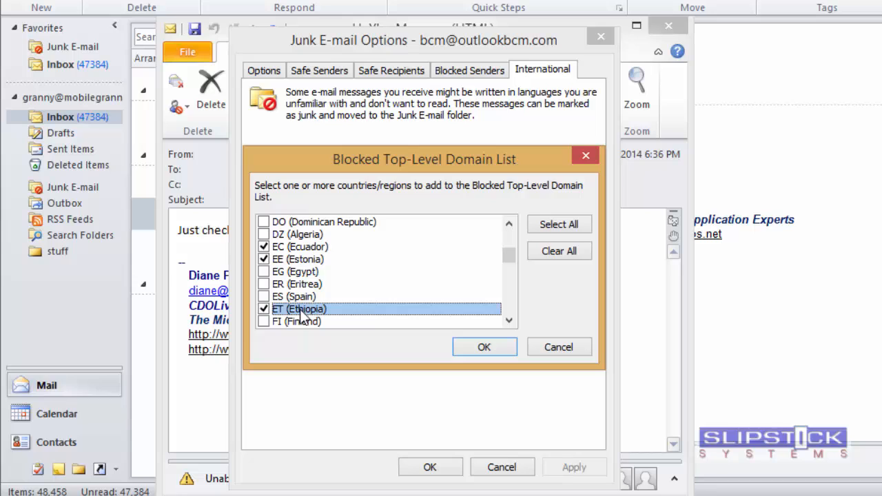
mouse_move(501, 260)
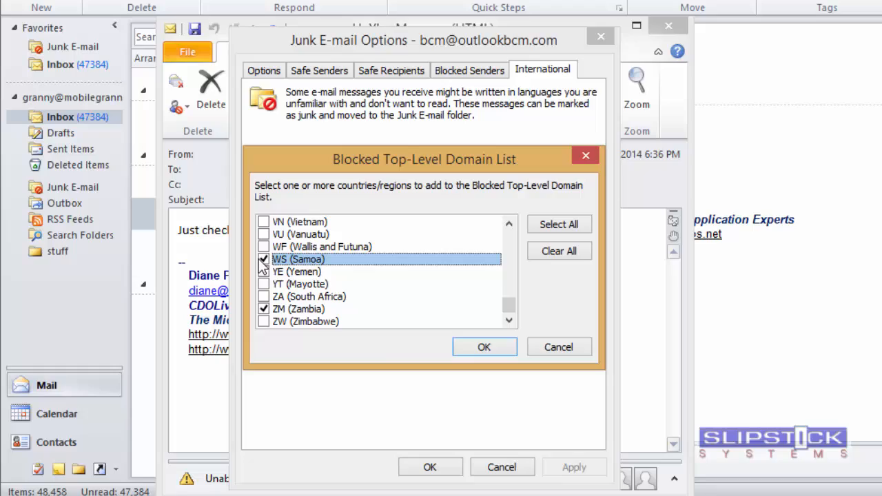
click(484, 347)
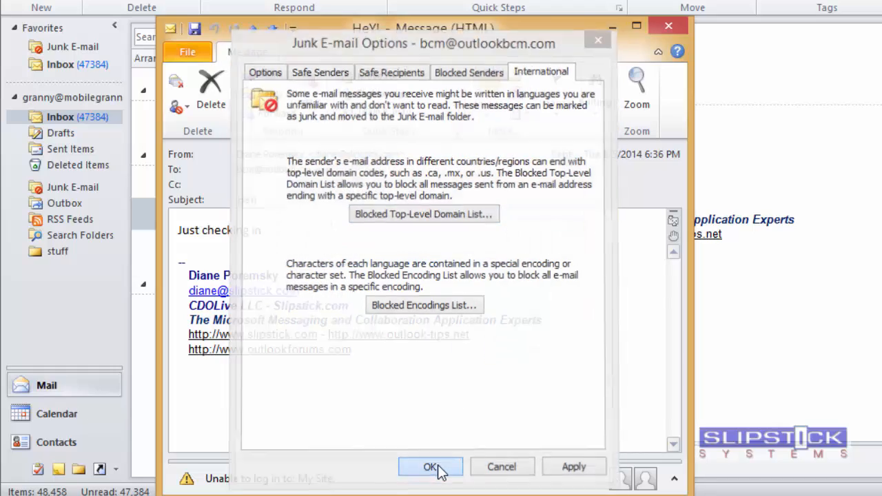
click(429, 466)
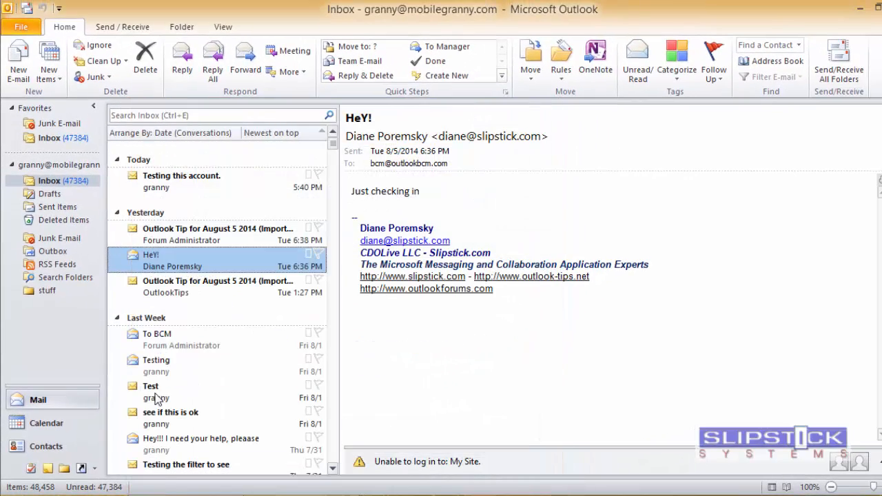
mouse_move(163, 488)
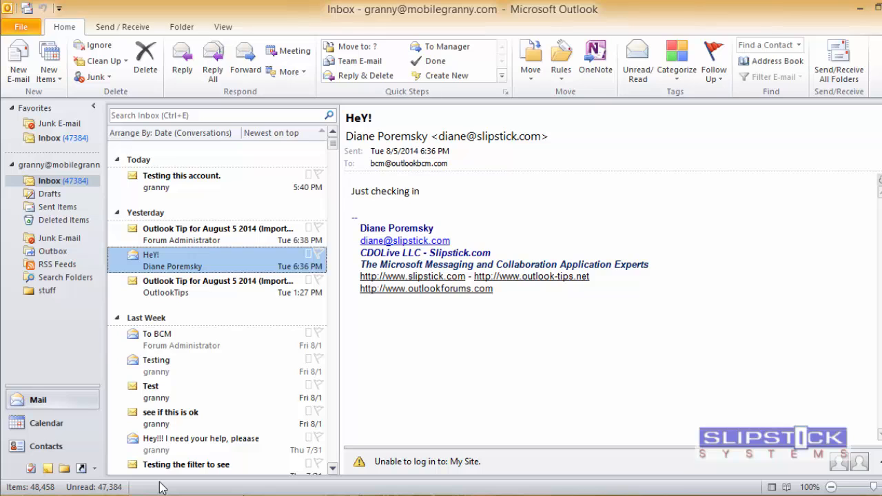
mouse_move(146, 490)
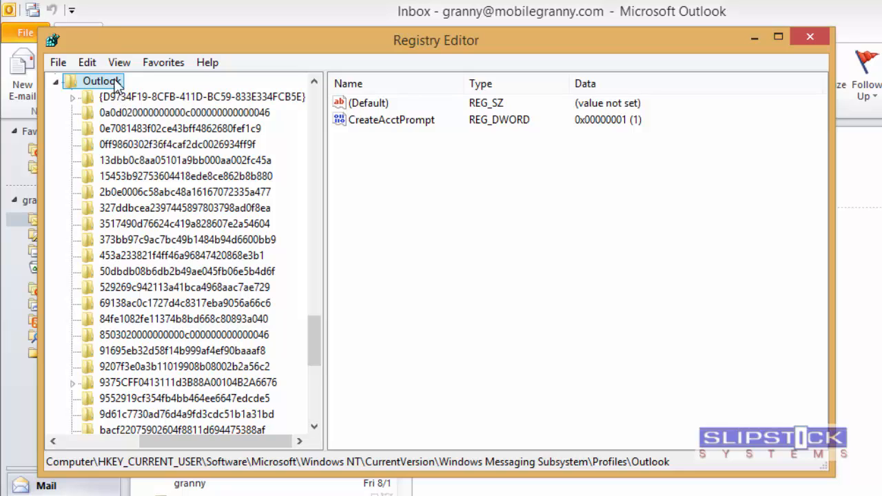
Search the registry for '001f042' via Edit > Find to land on the 001f0424 value.
click(87, 62)
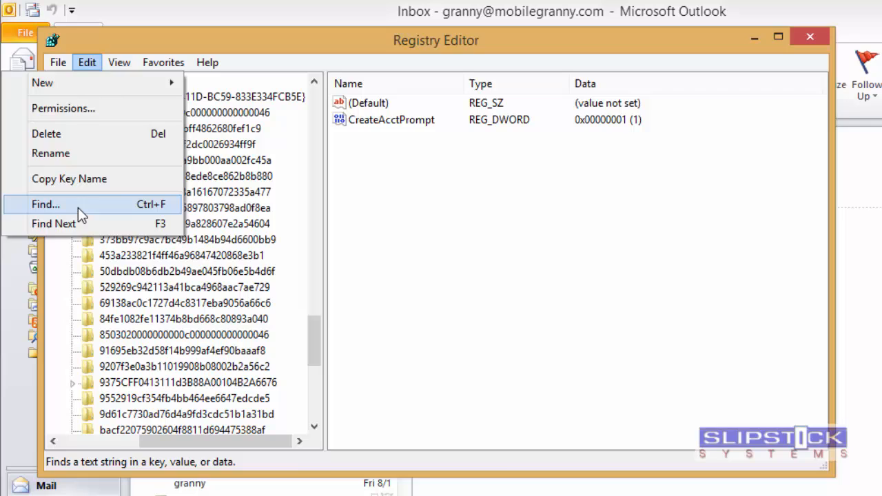
click(46, 204)
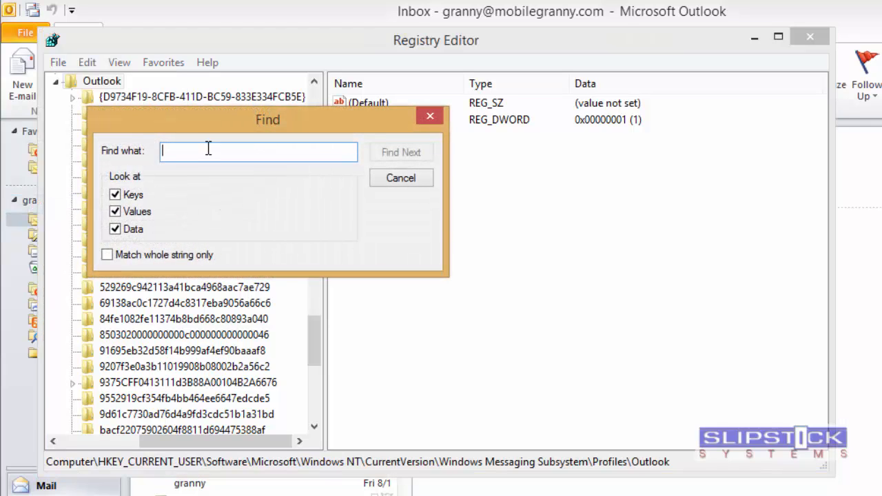
text(001)
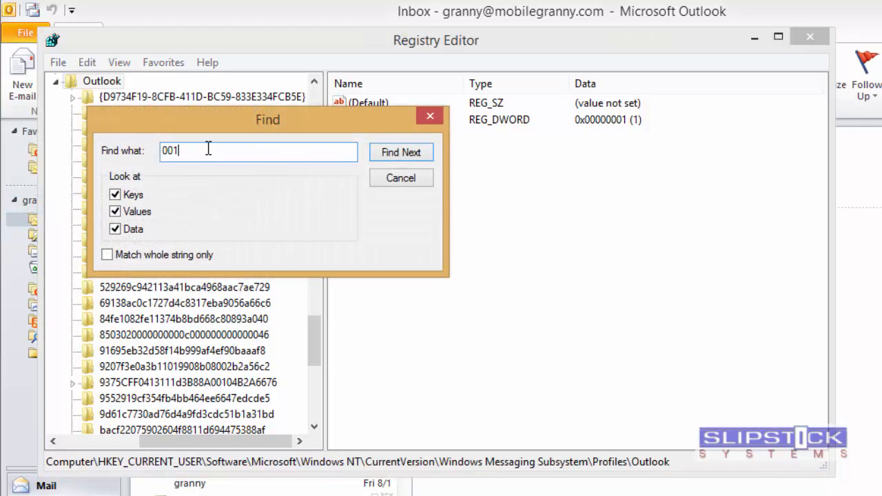
text(f042)
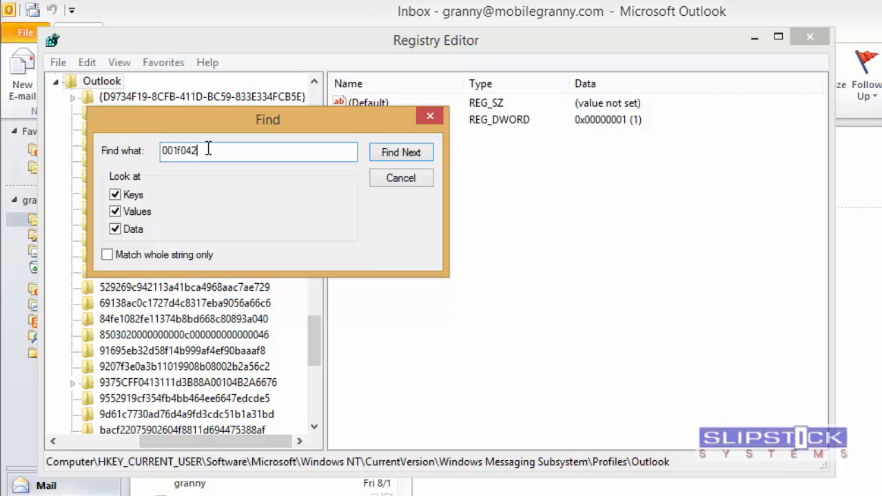
click(401, 151)
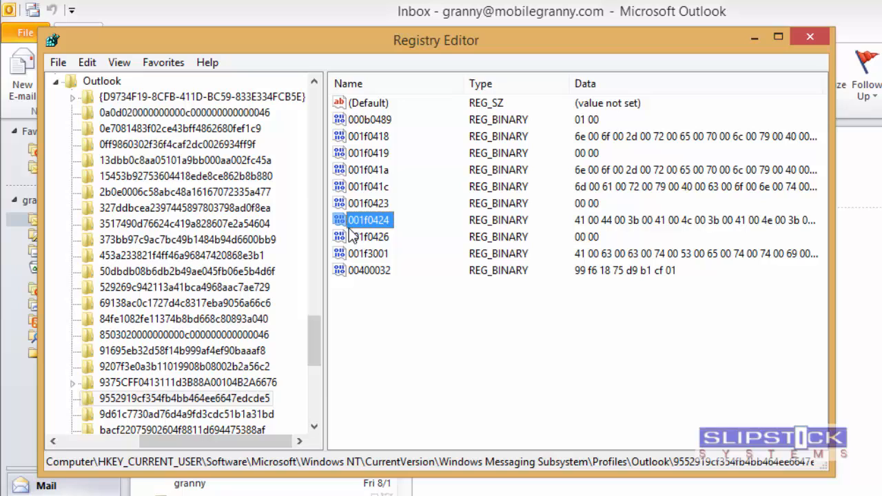
In Edit Binary Value for 001f0424, replace hex 54 with 55 so ET becomes EU, and save.
double_click(369, 220)
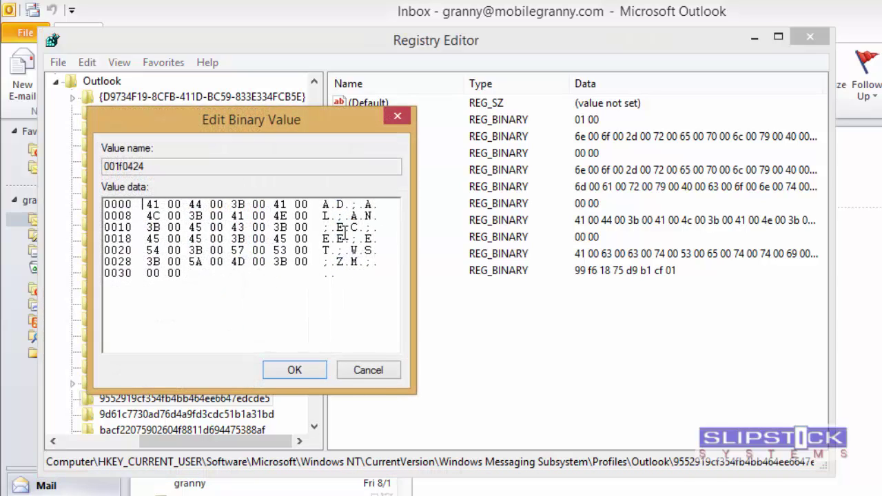
mouse_move(325, 284)
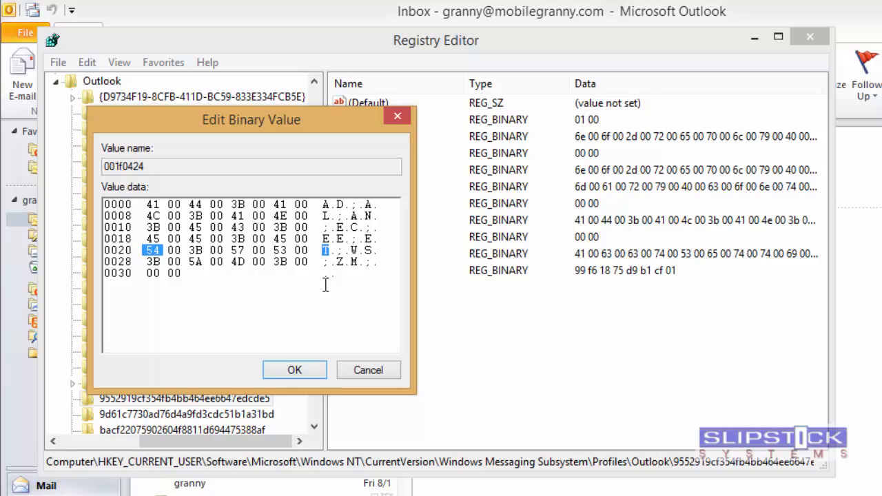
text(55)
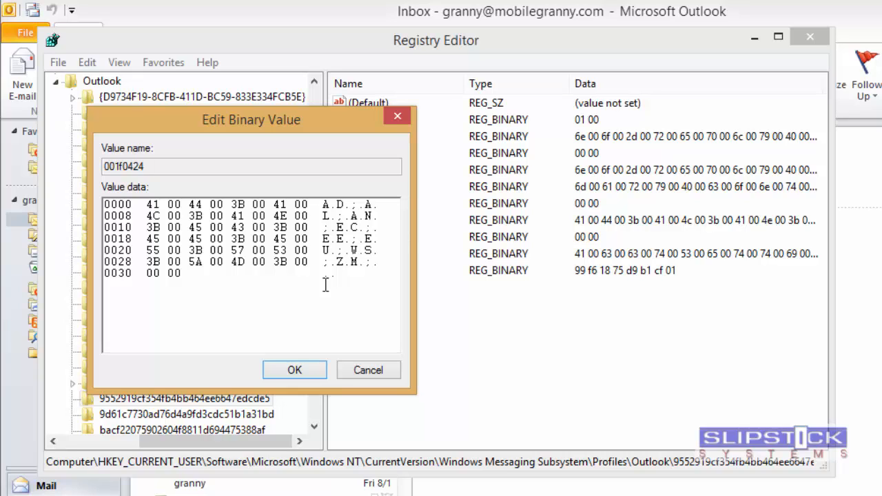
mouse_move(294, 369)
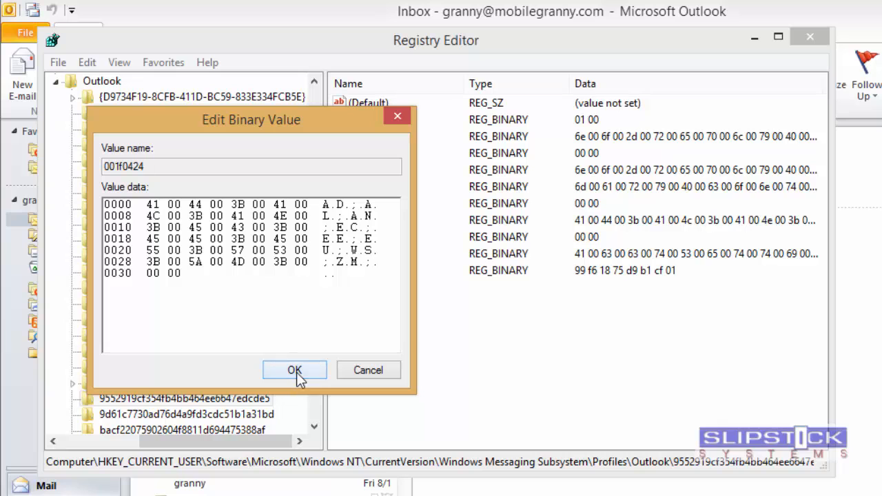
click(295, 370)
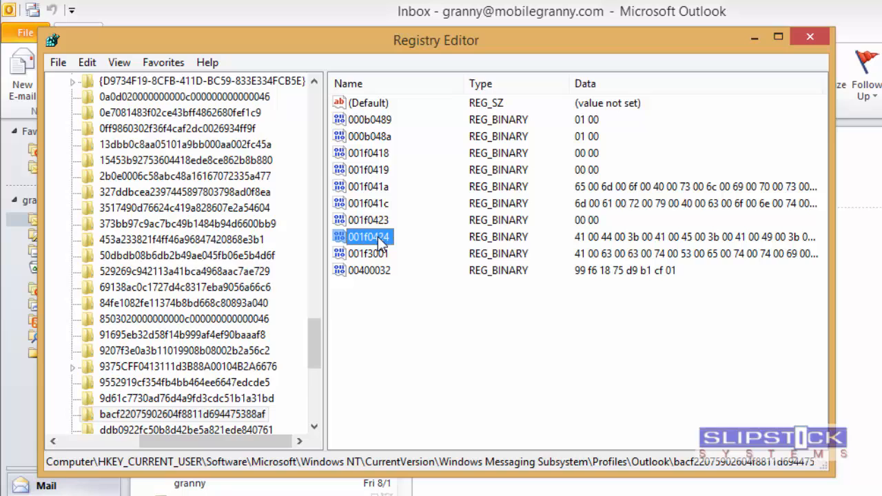
Bring up the 001f0424 value of the second (bacf…) Outlook profile key for editing.
double_click(367, 237)
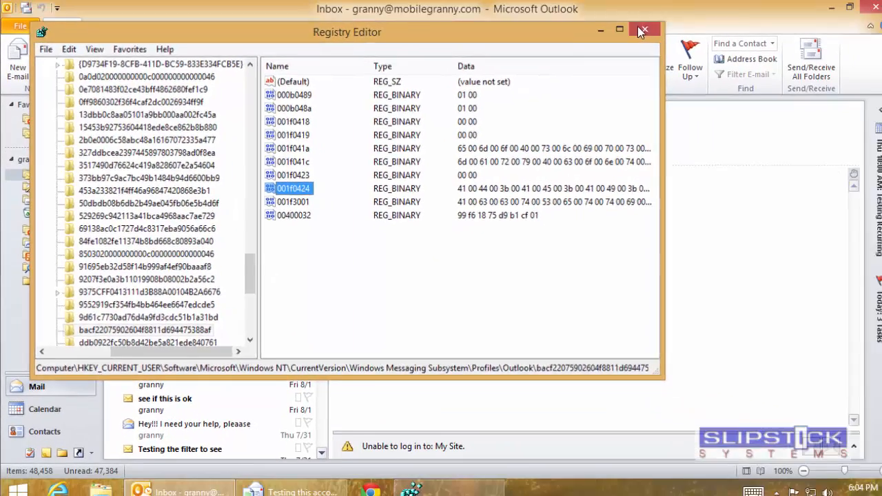
click(643, 30)
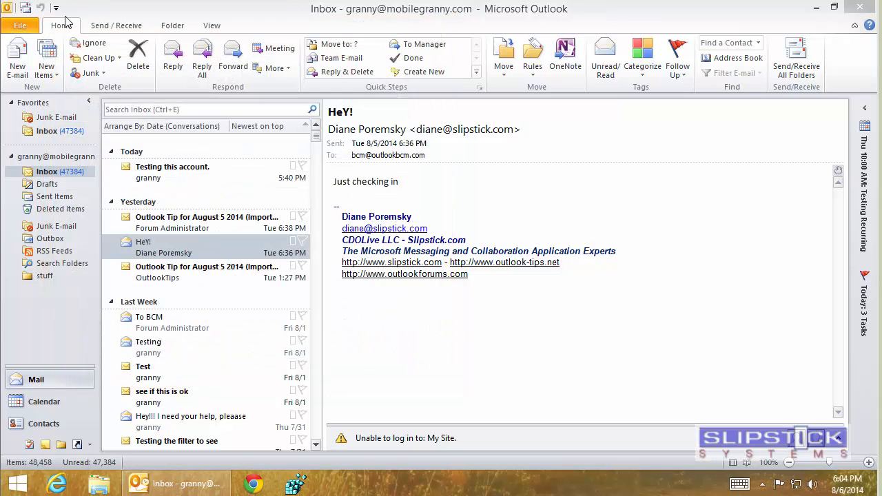
click(25, 9)
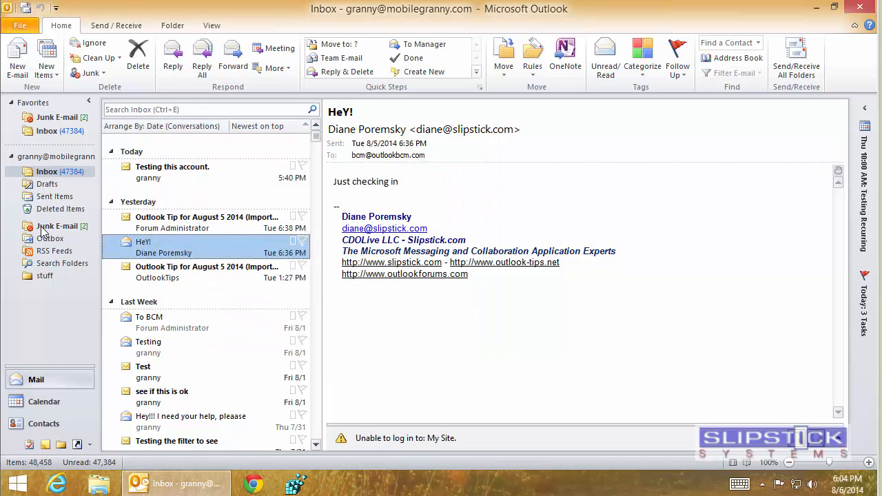
click(58, 226)
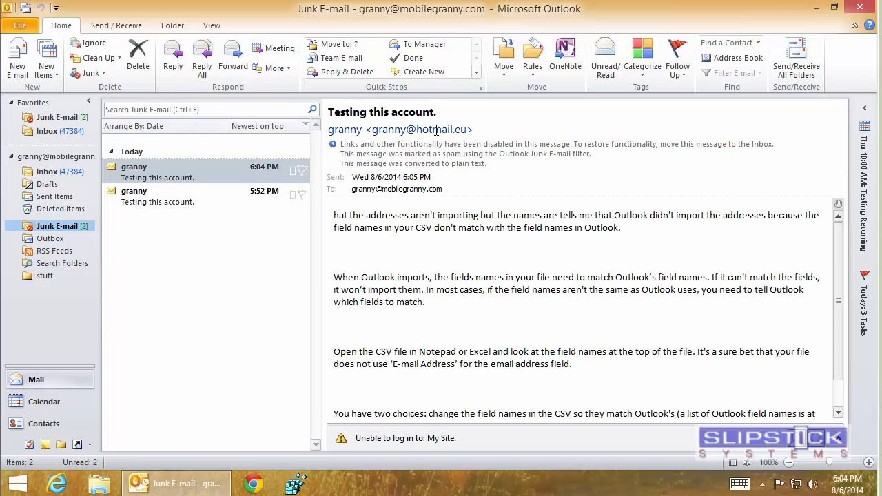